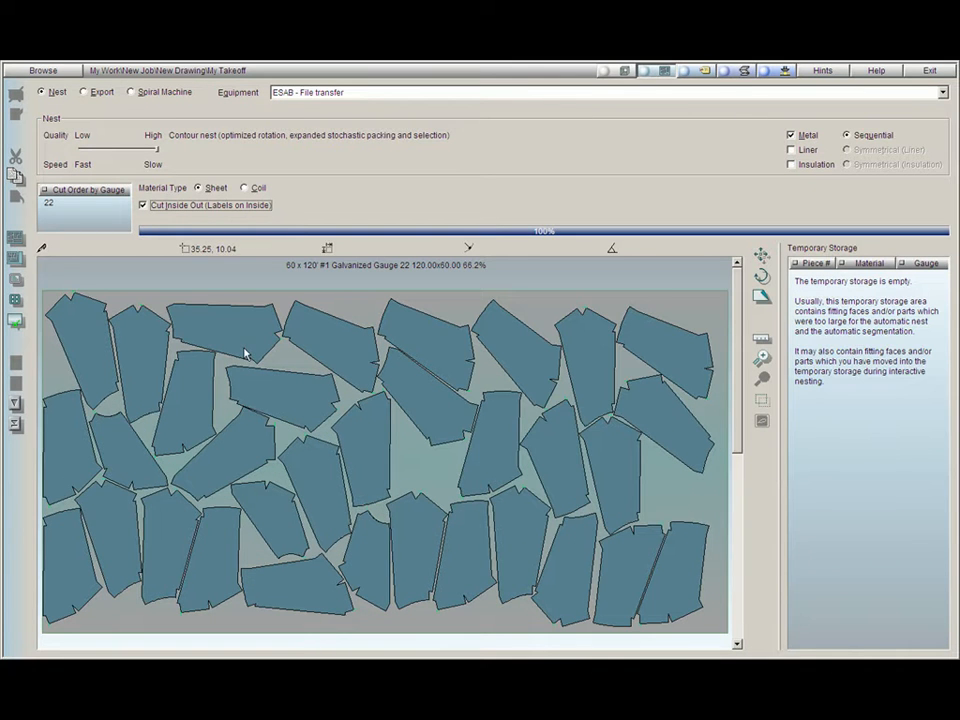
{"action": "mouse_move", "coordinate": [16, 282]}
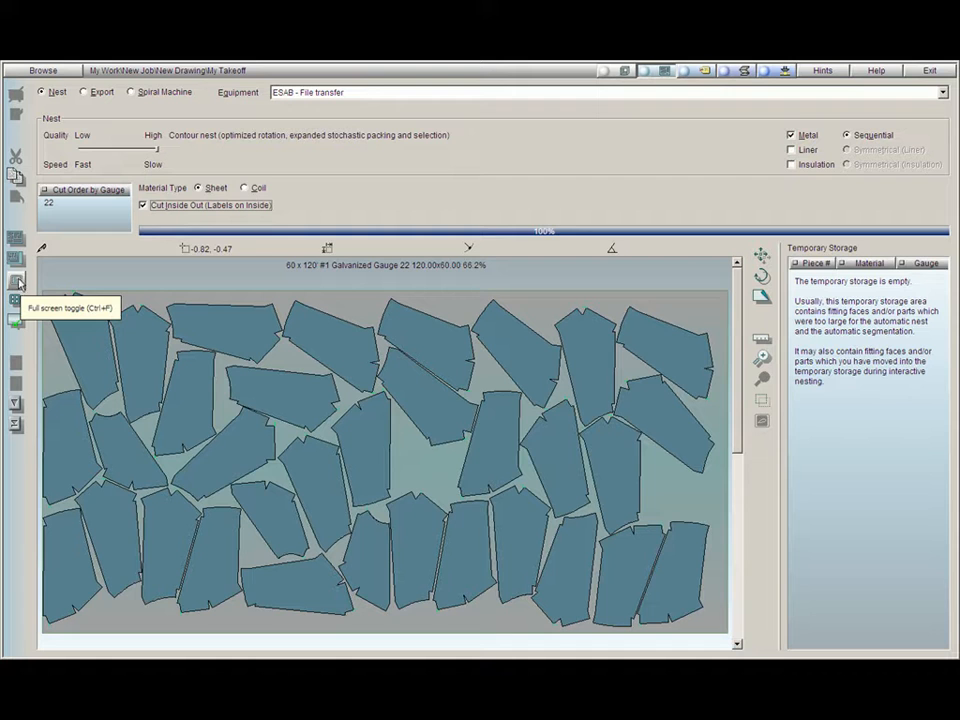
Enlarge the nest layout, then tour the export and spiral machine views before returning to nesting.
{"action": "left_click", "coordinate": [16, 280]}
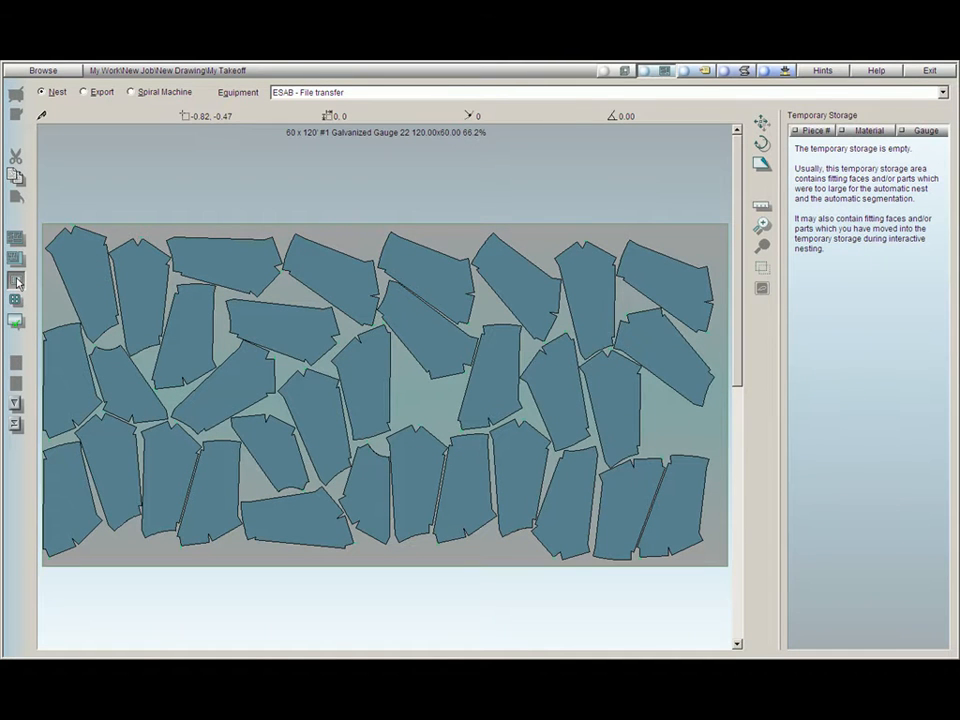
{"action": "left_click", "coordinate": [56, 92]}
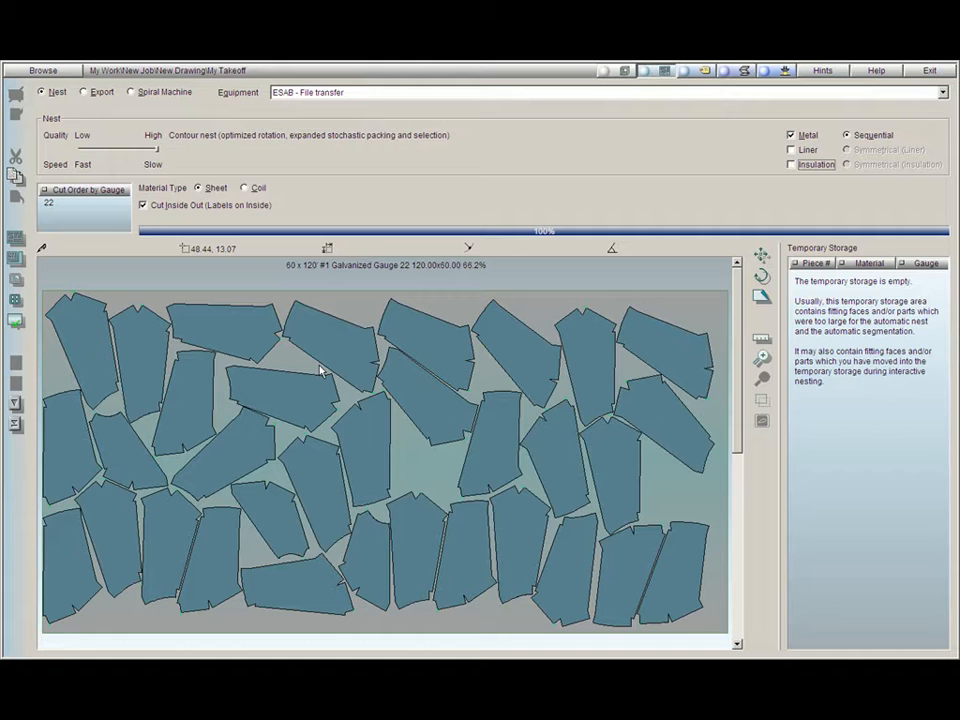
{"action": "left_click", "coordinate": [84, 92]}
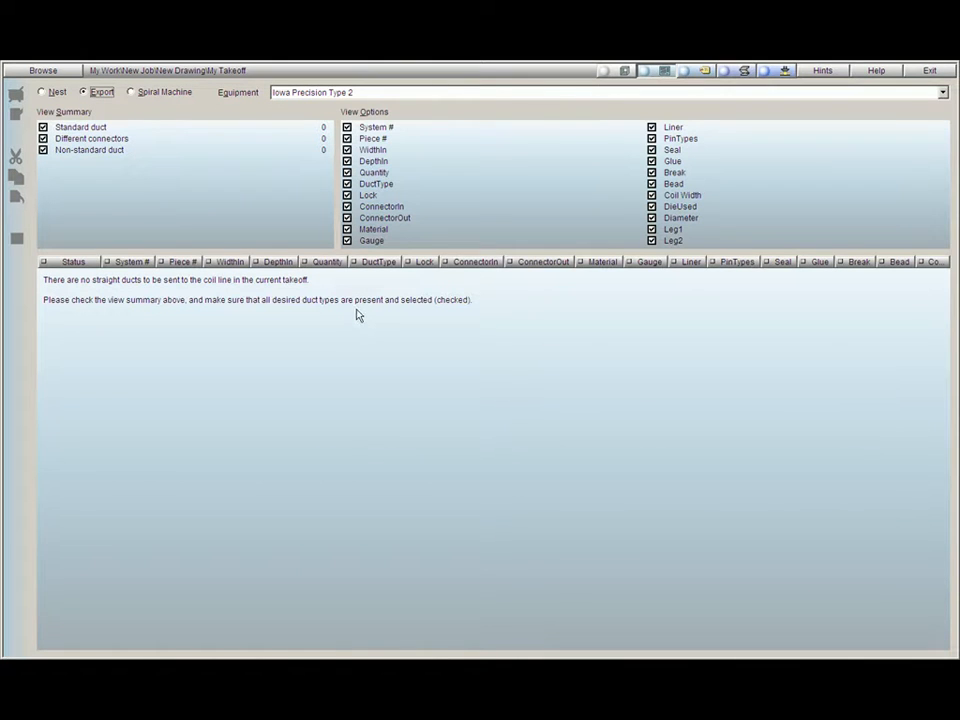
{"action": "left_click", "coordinate": [132, 92]}
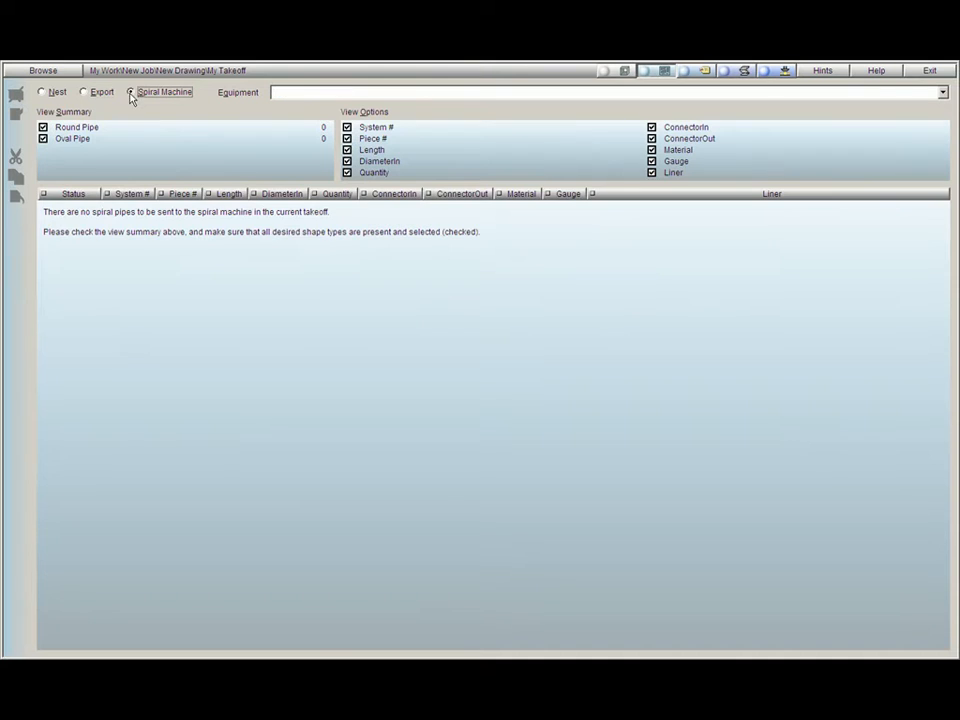
{"action": "left_click", "coordinate": [132, 92]}
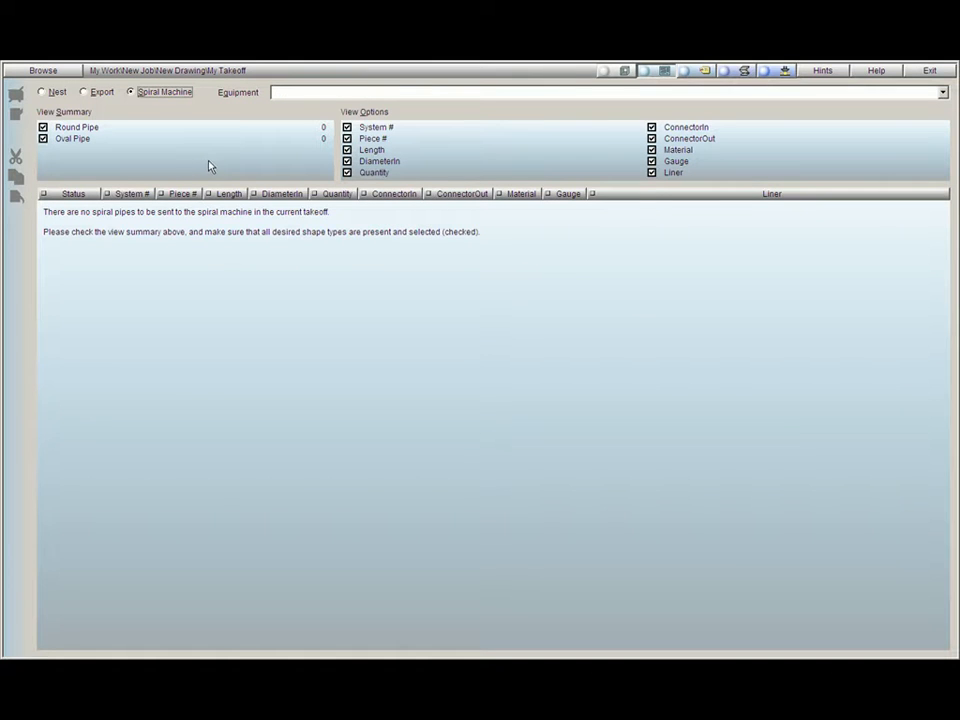
{"action": "mouse_move", "coordinate": [120, 112]}
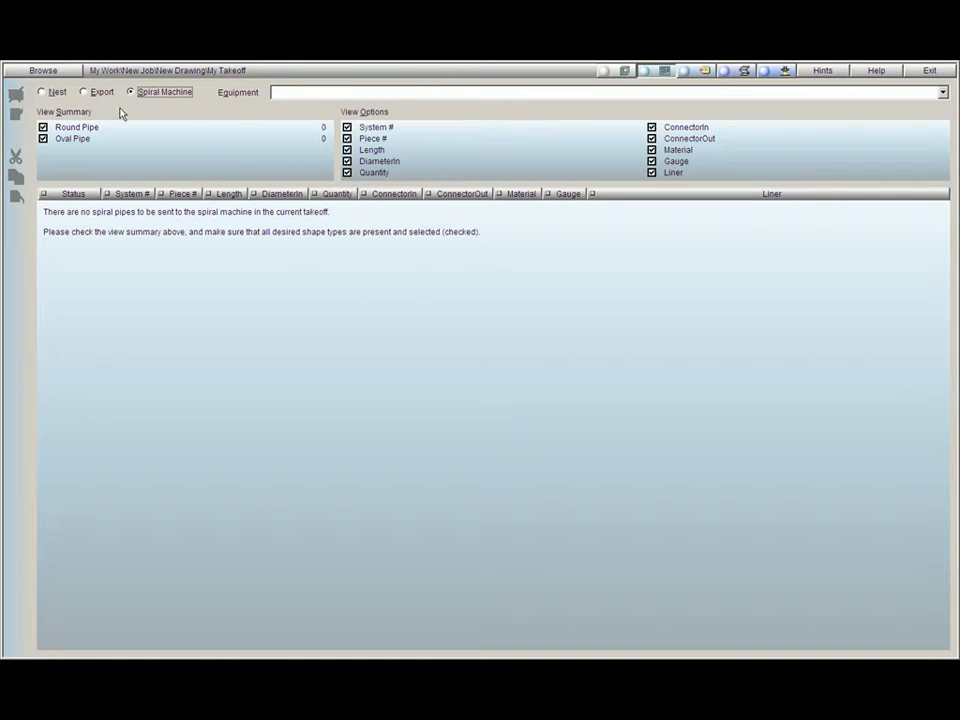
{"action": "left_click", "coordinate": [42, 92]}
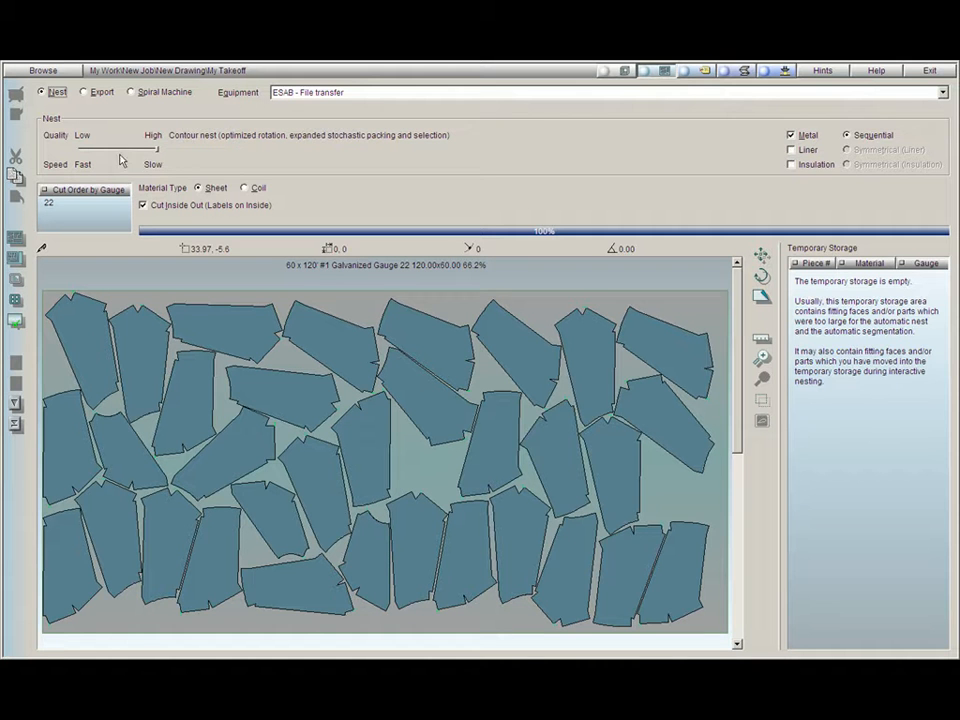
{"action": "mouse_move", "coordinate": [156, 158]}
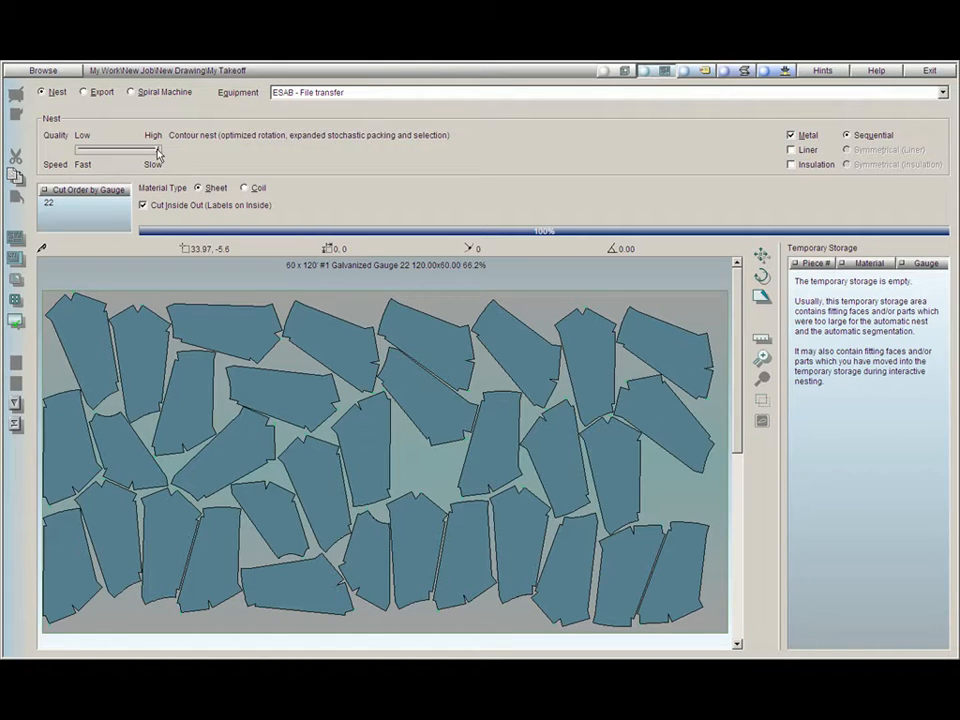
Lower the Quality slider to a simple blank nest, then raise it back to High for contour nesting.
{"action": "left_click_drag", "start_coordinate": [156, 148], "coordinate": [126, 148]}
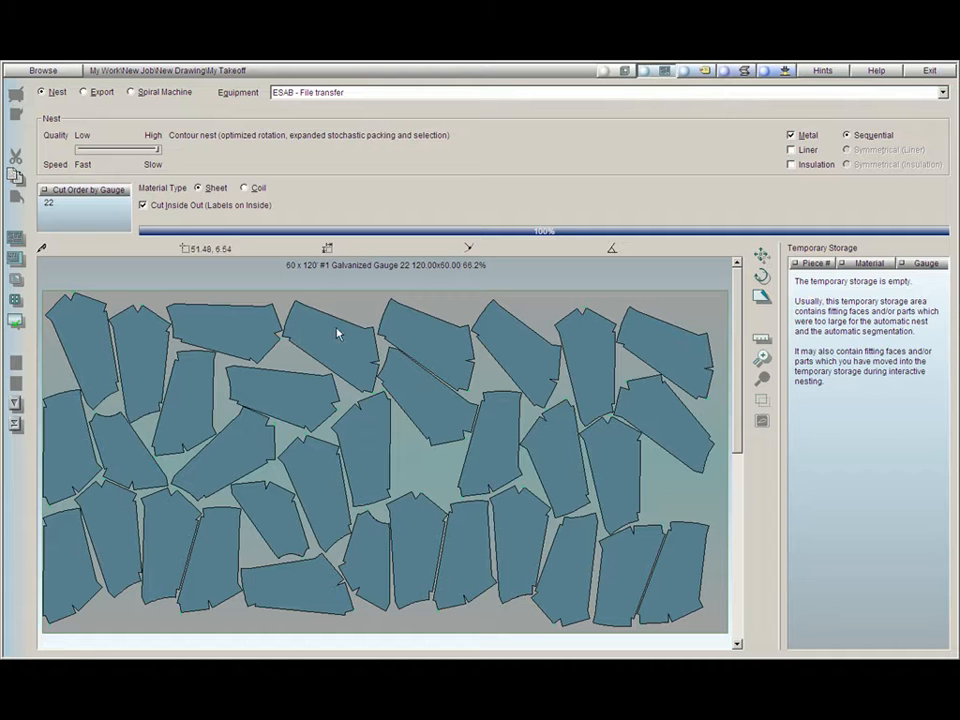
{"action": "mouse_move", "coordinate": [408, 328]}
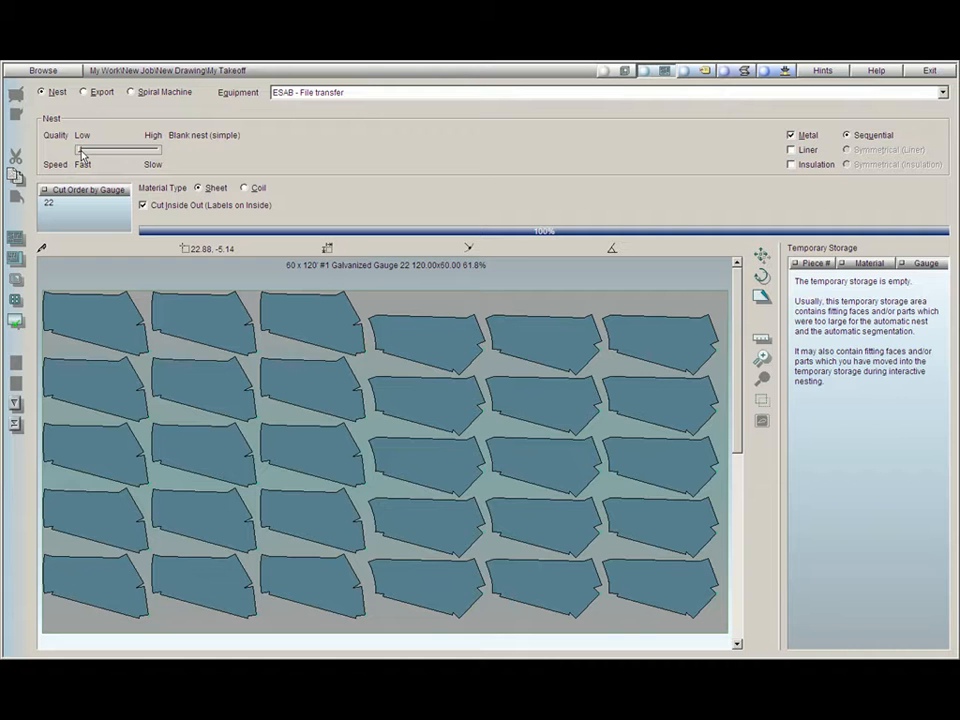
{"action": "left_click_drag", "start_coordinate": [80, 150], "coordinate": [144, 150]}
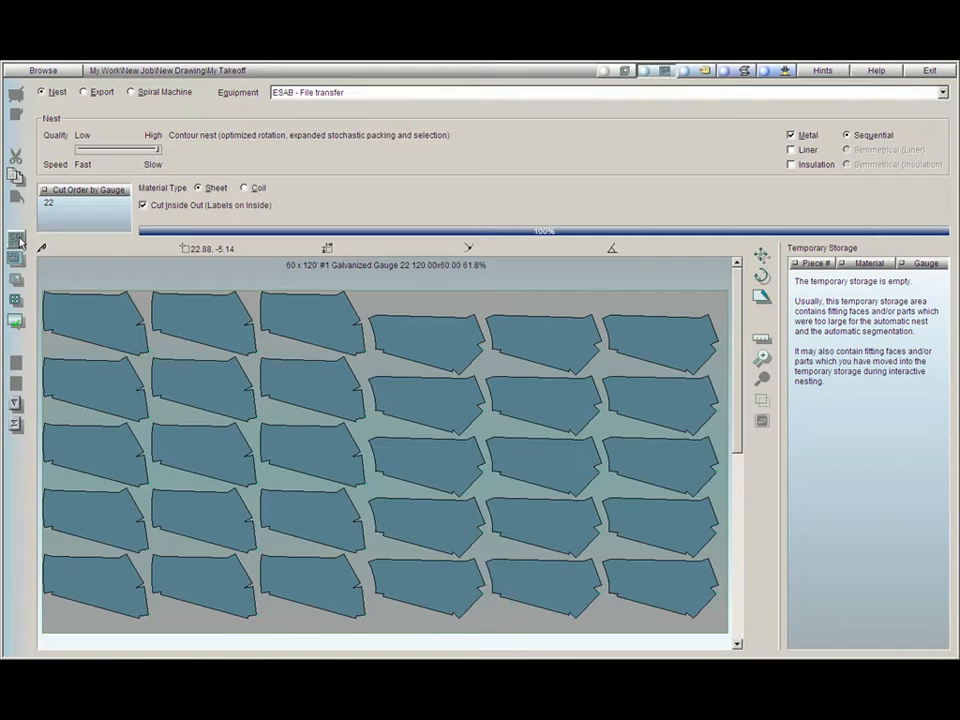
{"action": "mouse_move", "coordinate": [18, 244]}
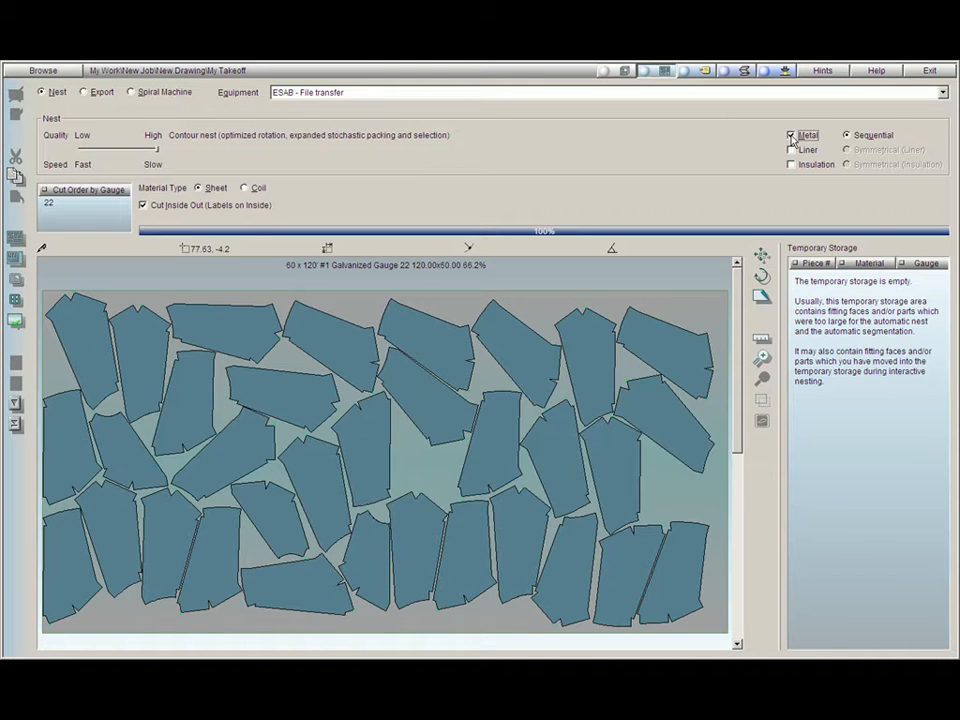
{"action": "left_click", "coordinate": [792, 164]}
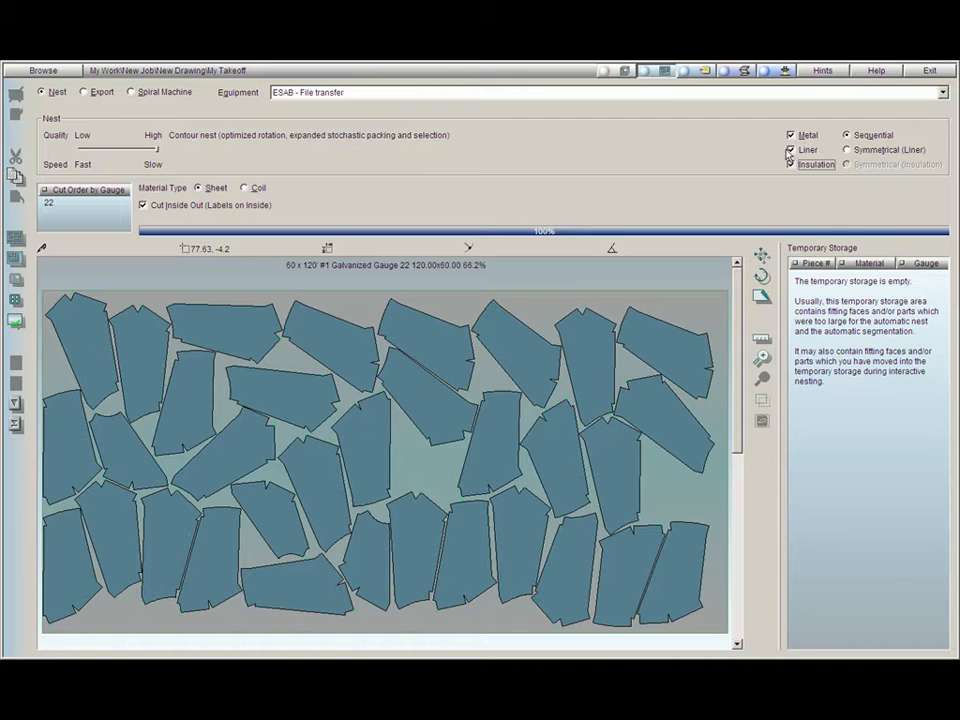
{"action": "left_click", "coordinate": [792, 164]}
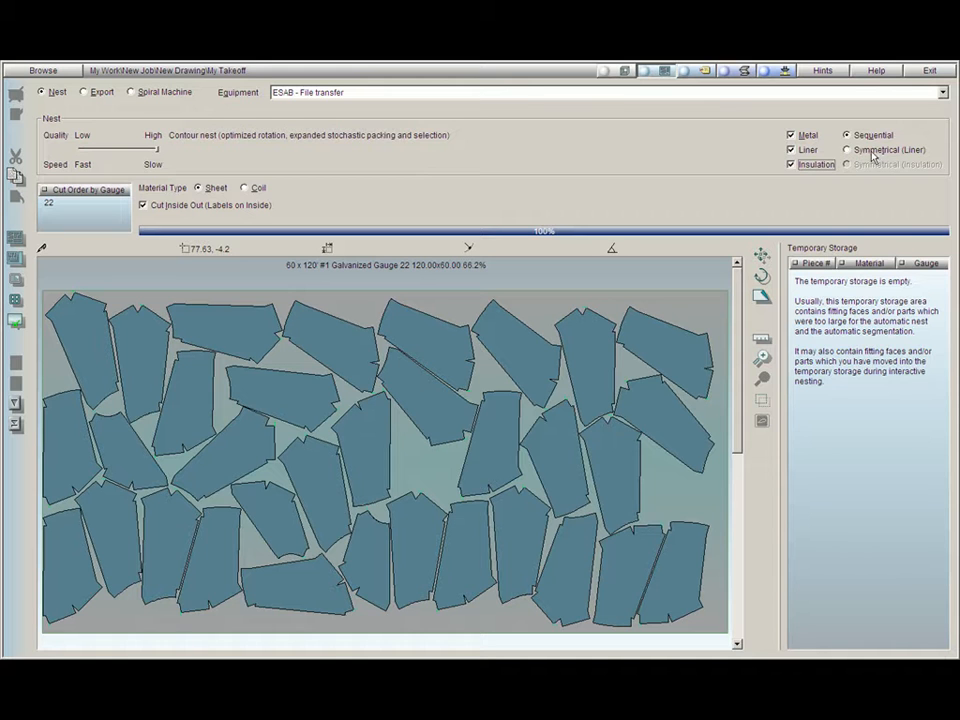
{"action": "left_click", "coordinate": [848, 150]}
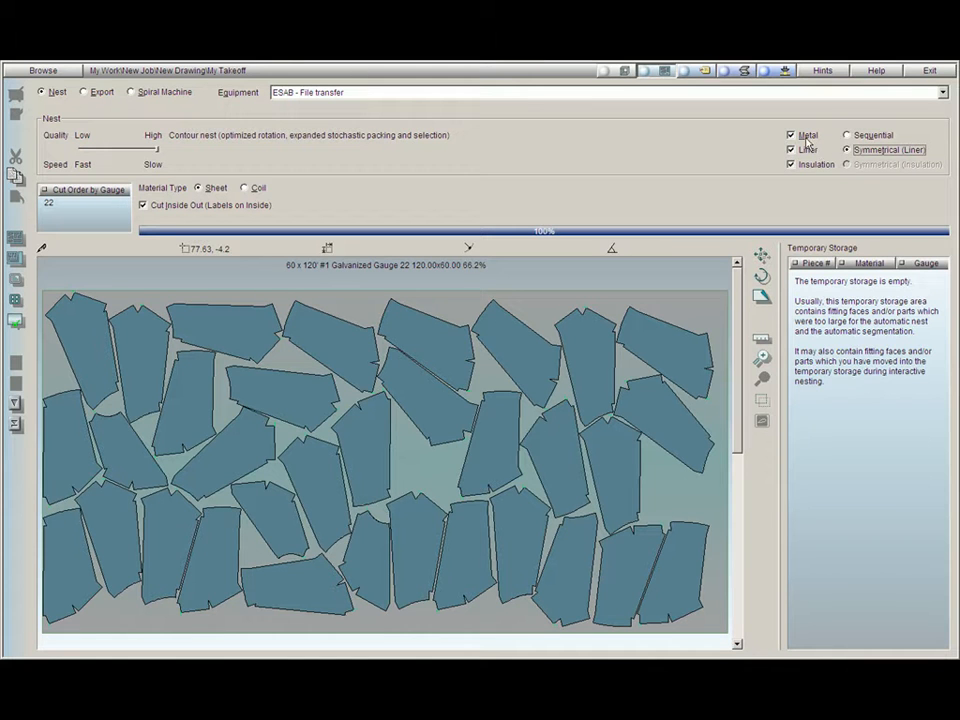
{"action": "left_click", "coordinate": [792, 164]}
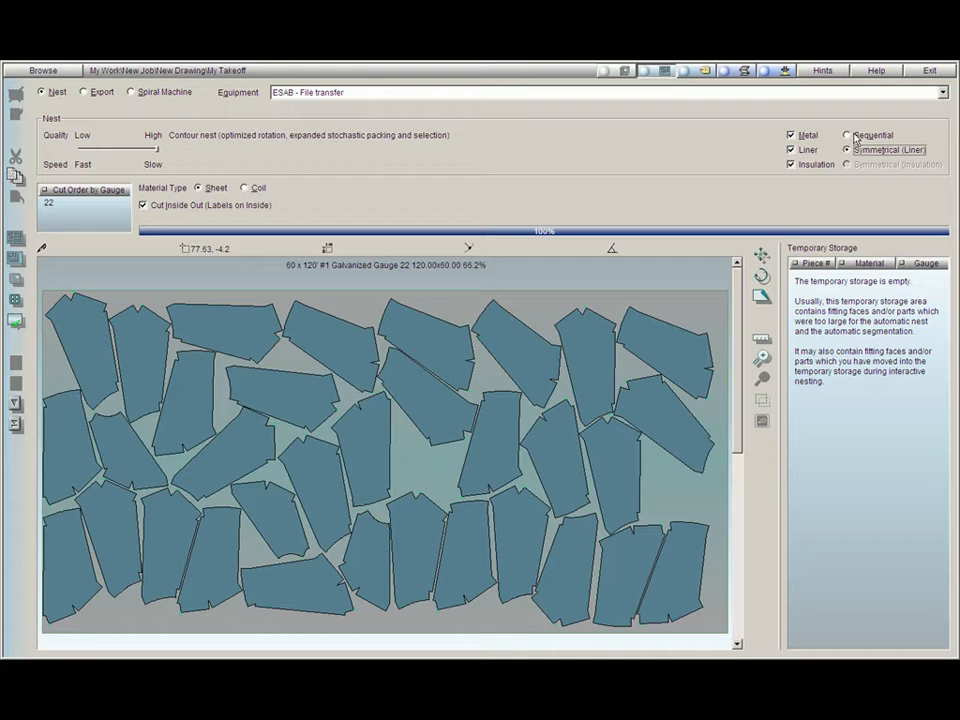
{"action": "left_click", "coordinate": [848, 136]}
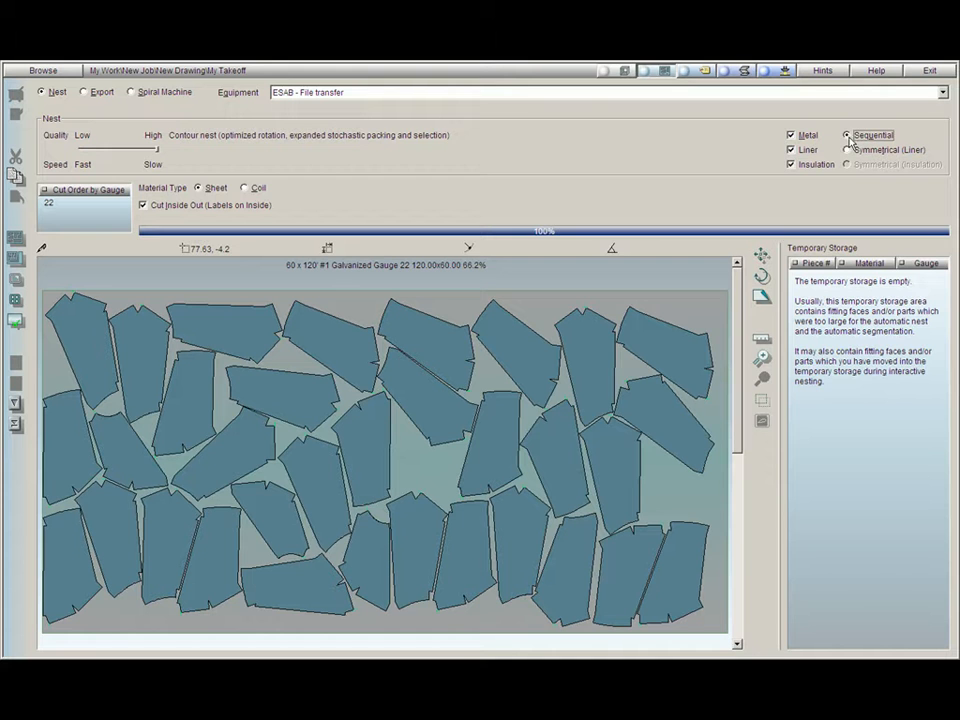
{"action": "left_click", "coordinate": [792, 164]}
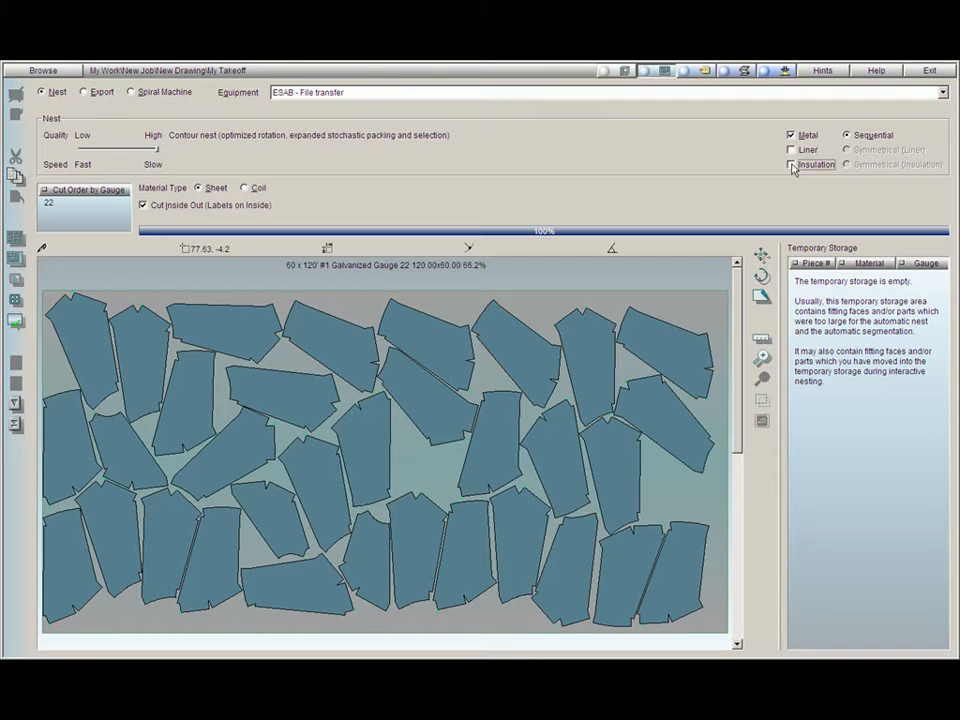
{"action": "left_click", "coordinate": [792, 164]}
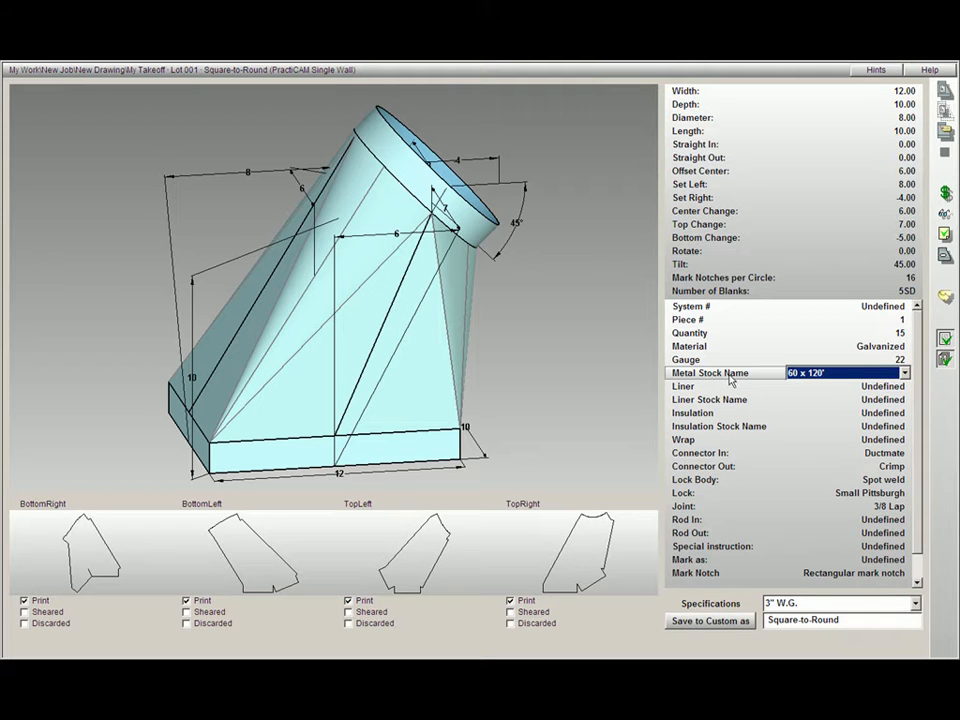
{"action": "mouse_move", "coordinate": [904, 378]}
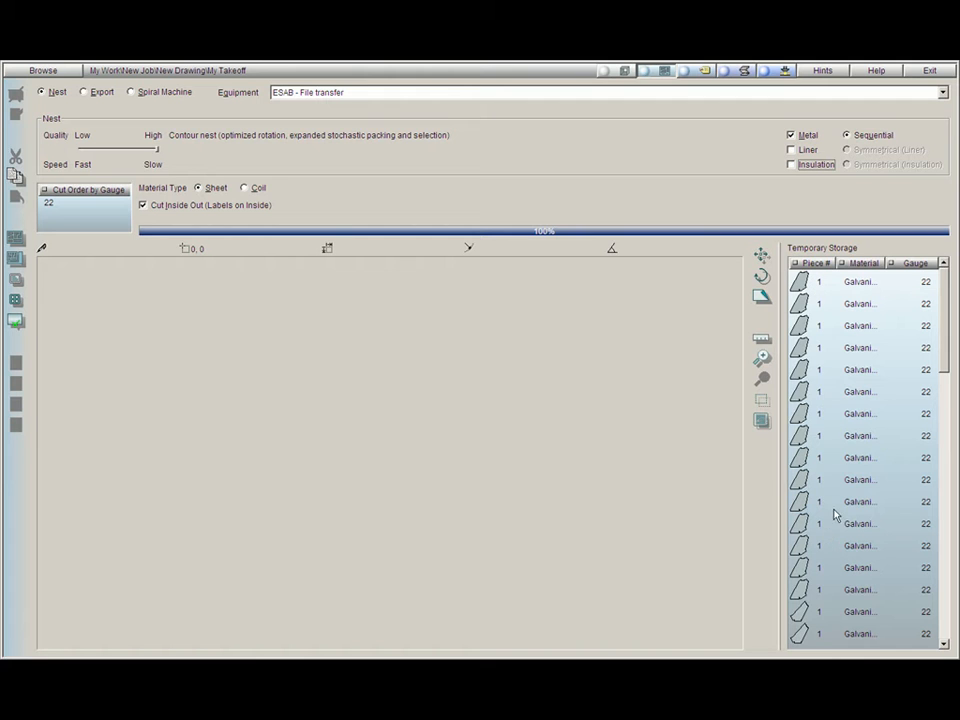
{"action": "mouse_move", "coordinate": [672, 374]}
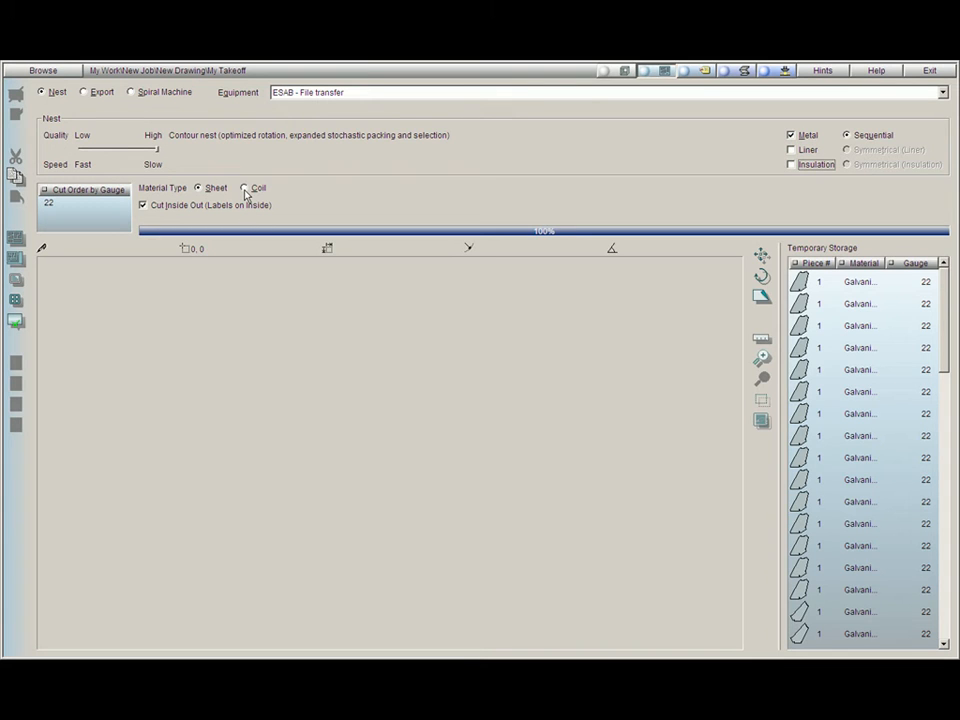
Set the nest material type to Coil.
{"action": "left_click", "coordinate": [244, 188]}
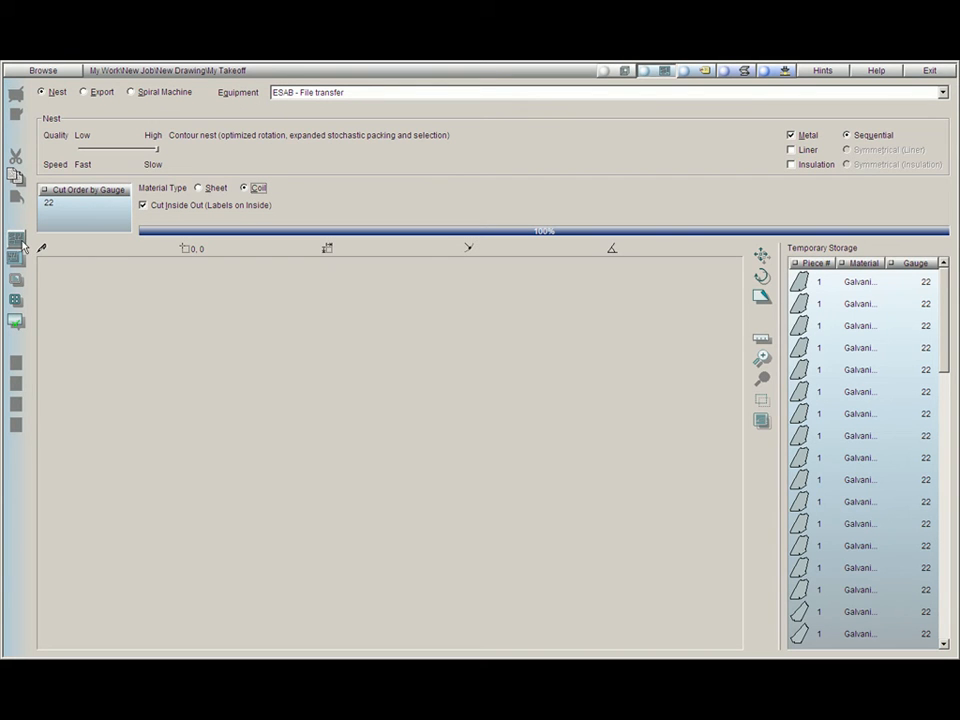
{"action": "mouse_move", "coordinate": [40, 248]}
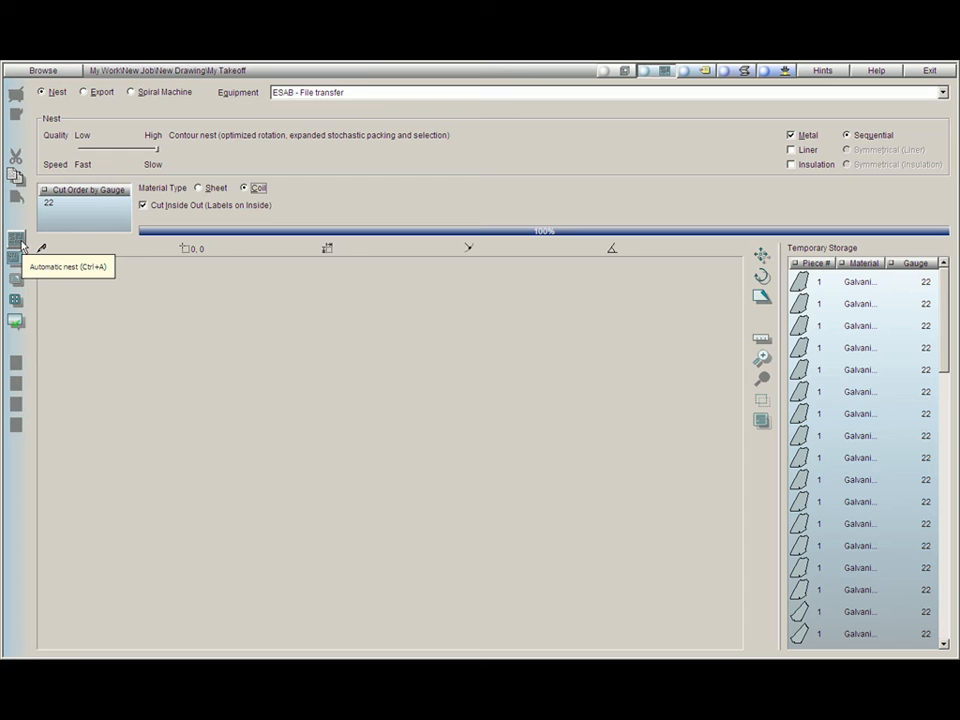
Auto-nest the gauge 22 duct pieces onto the galvanized coil.
{"action": "left_click", "coordinate": [16, 240]}
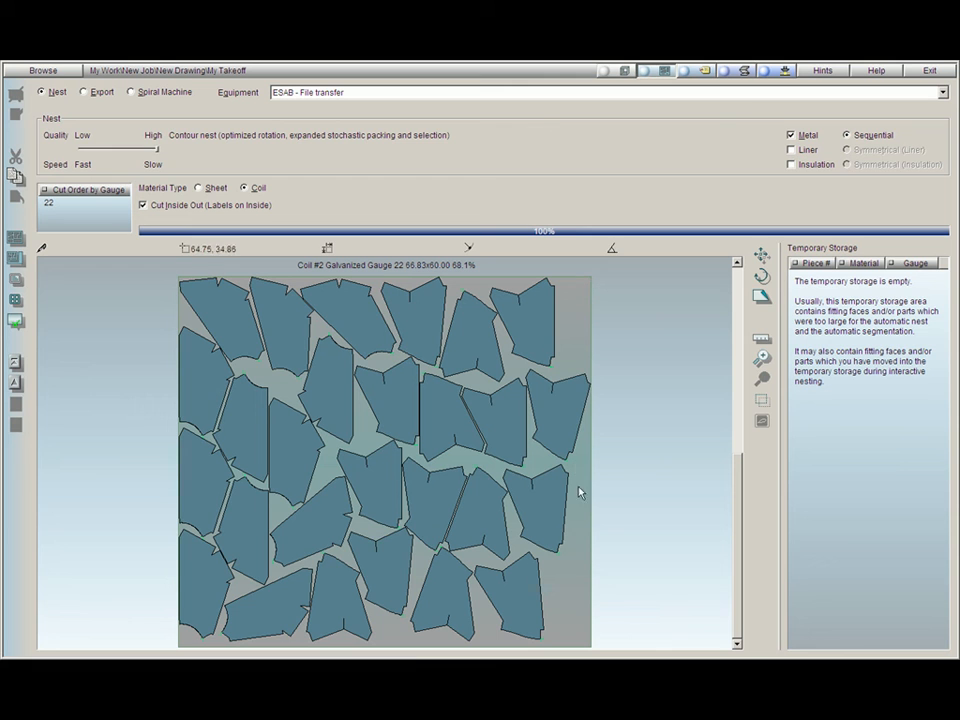
{"action": "mouse_move", "coordinate": [420, 400]}
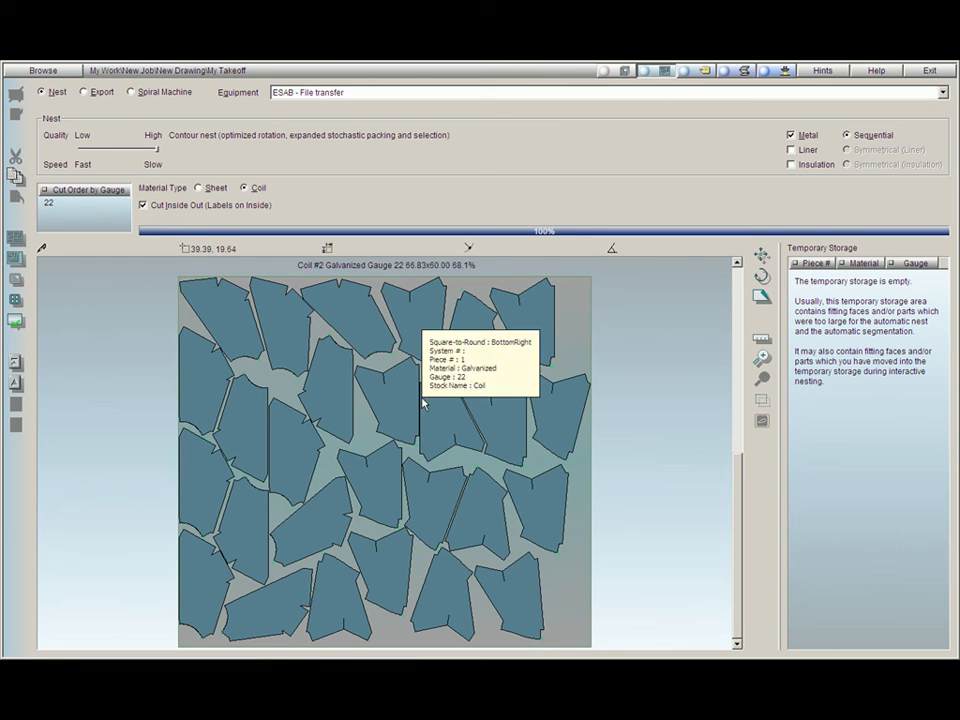
{"action": "mouse_move", "coordinate": [524, 456]}
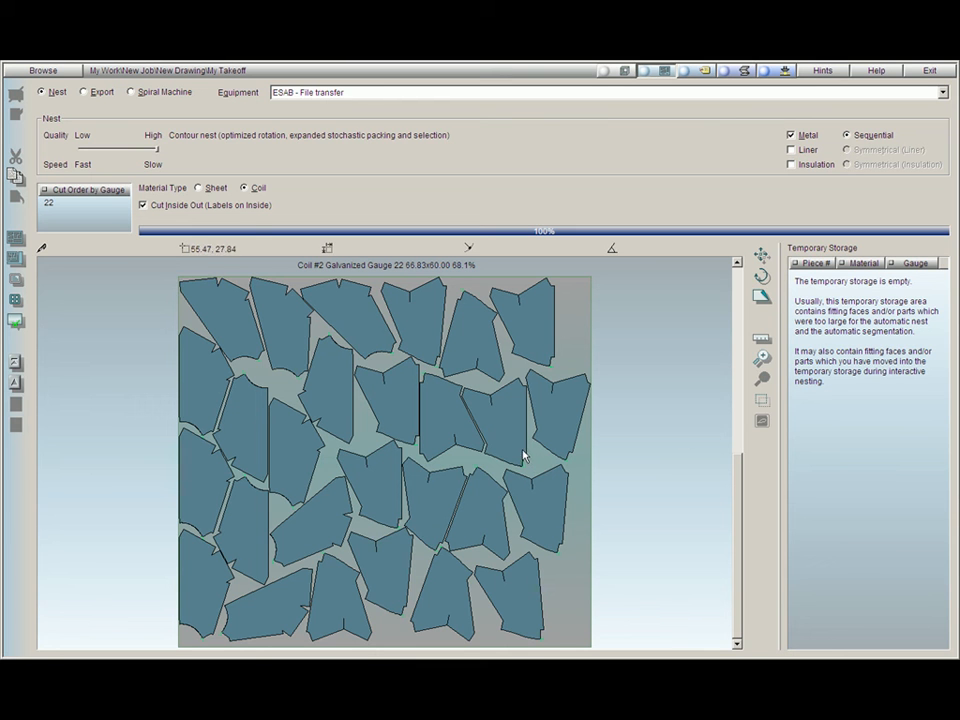
{"action": "mouse_move", "coordinate": [268, 218]}
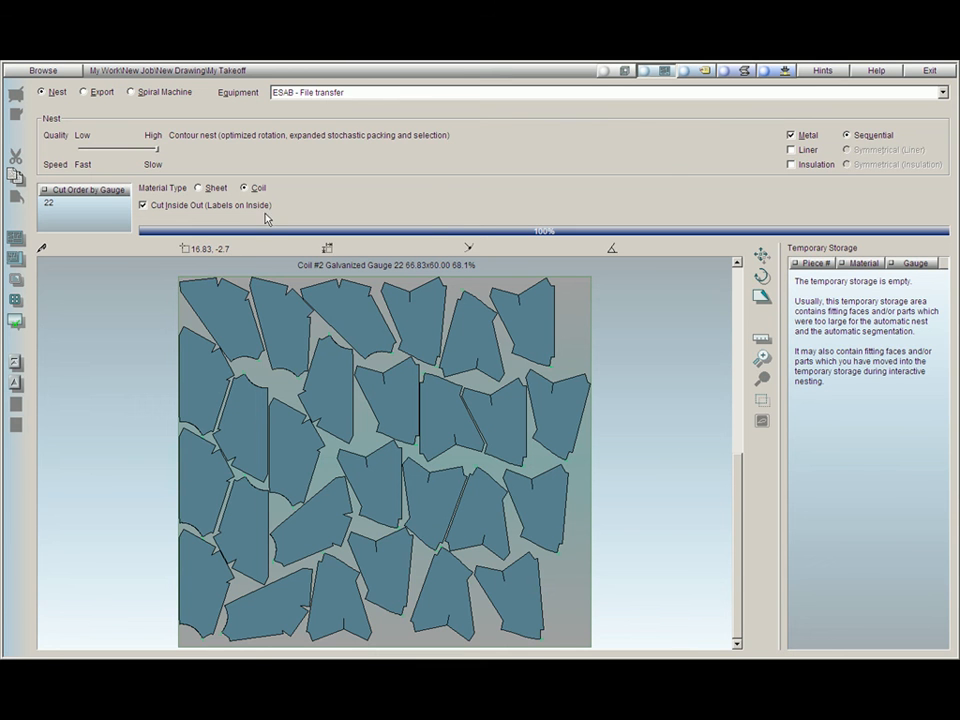